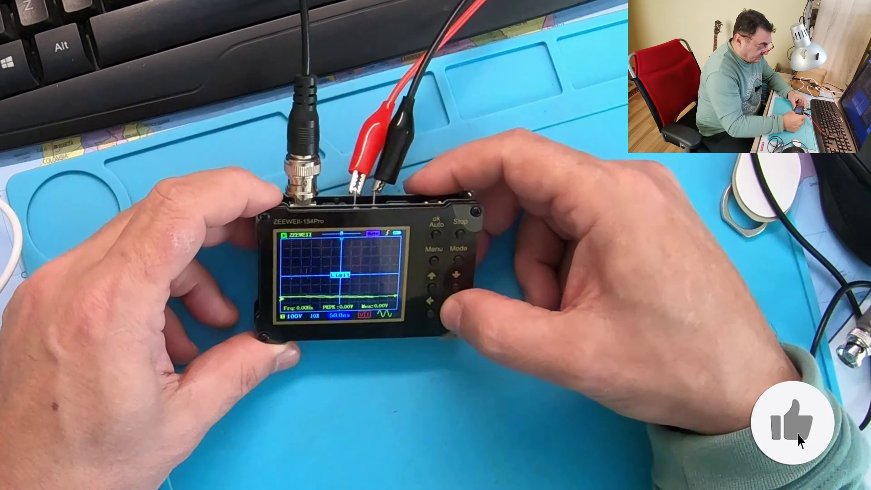
left_click(792, 425)
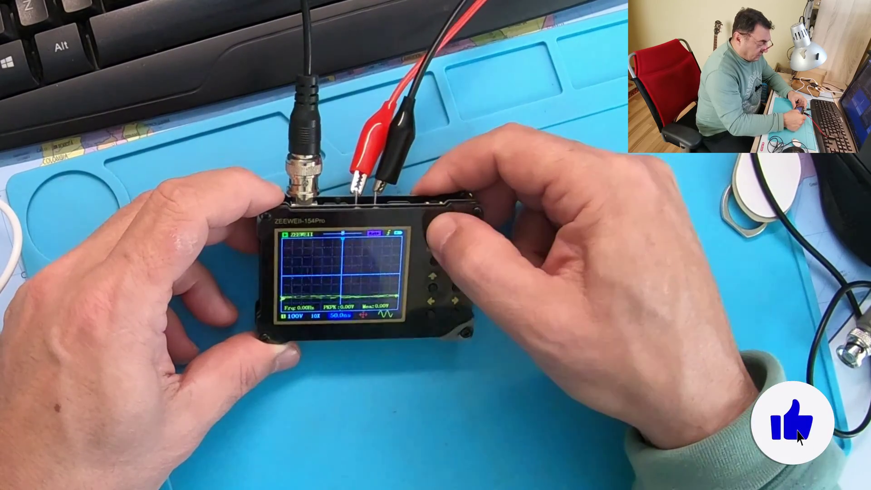